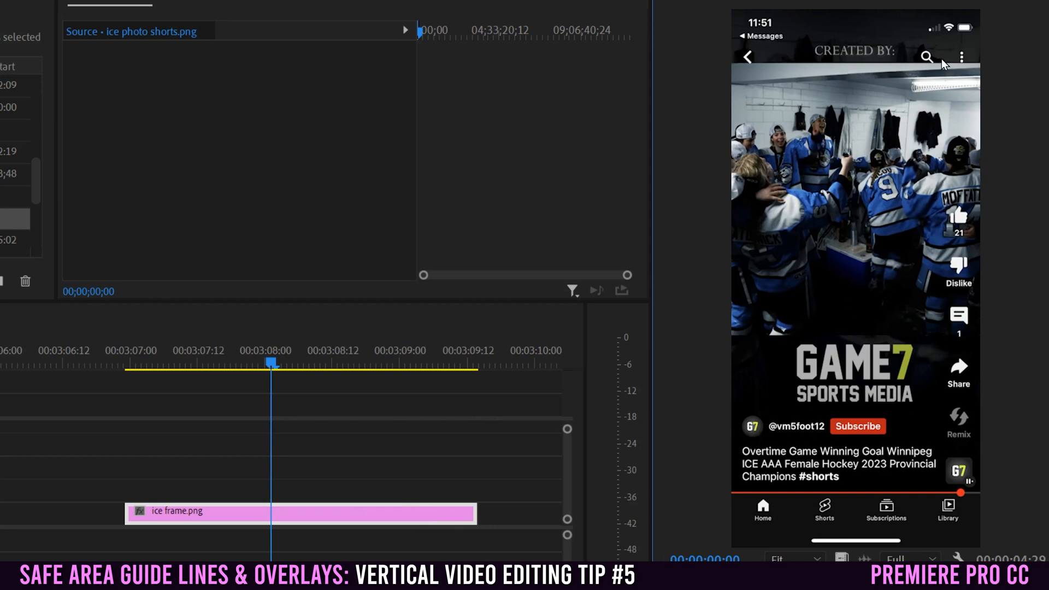
mouse_move(874, 282)
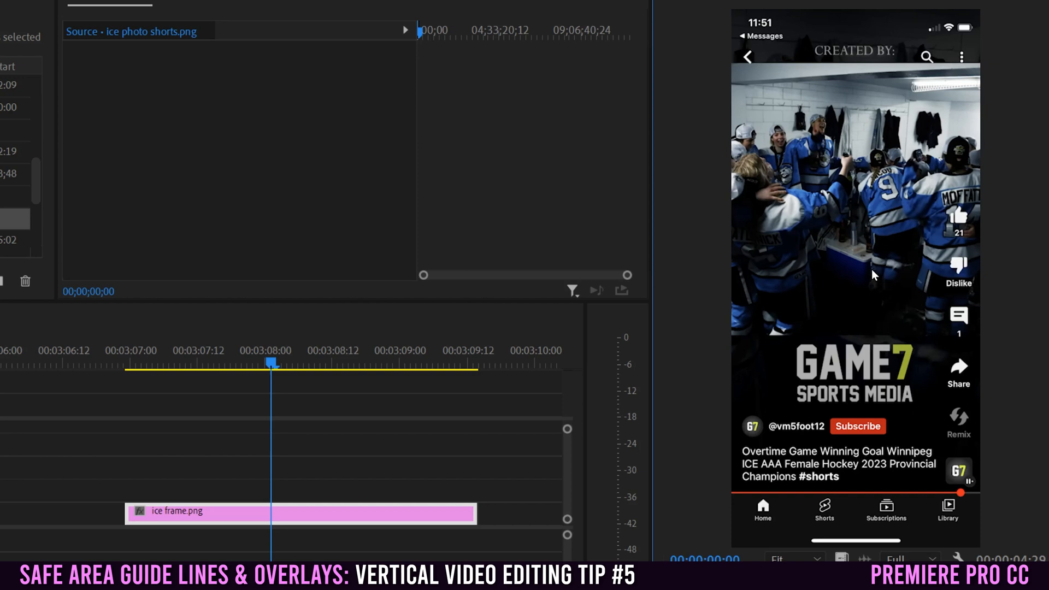
mouse_move(723, 20)
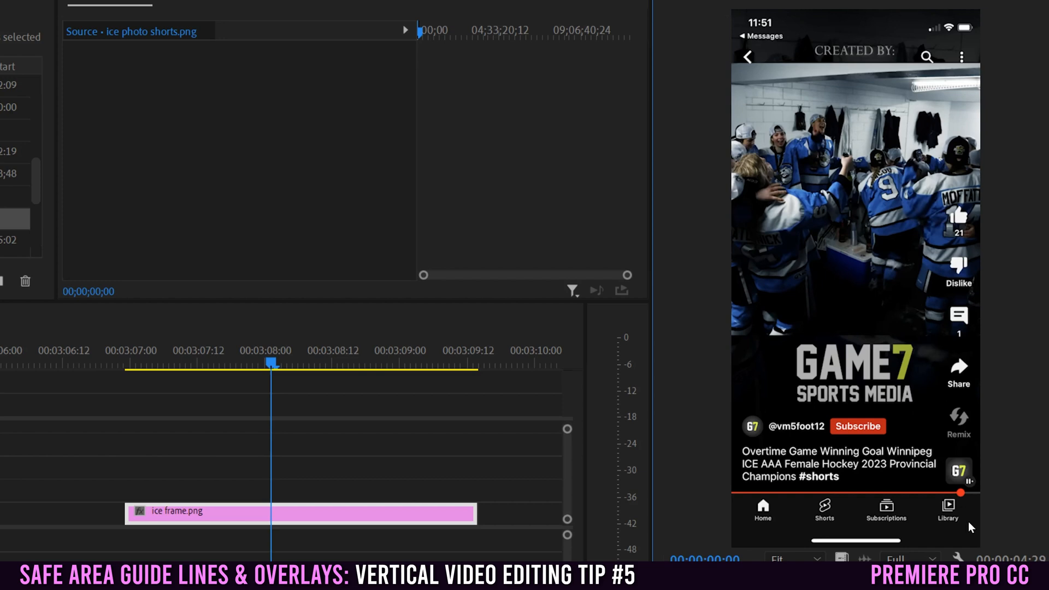
mouse_move(842, 308)
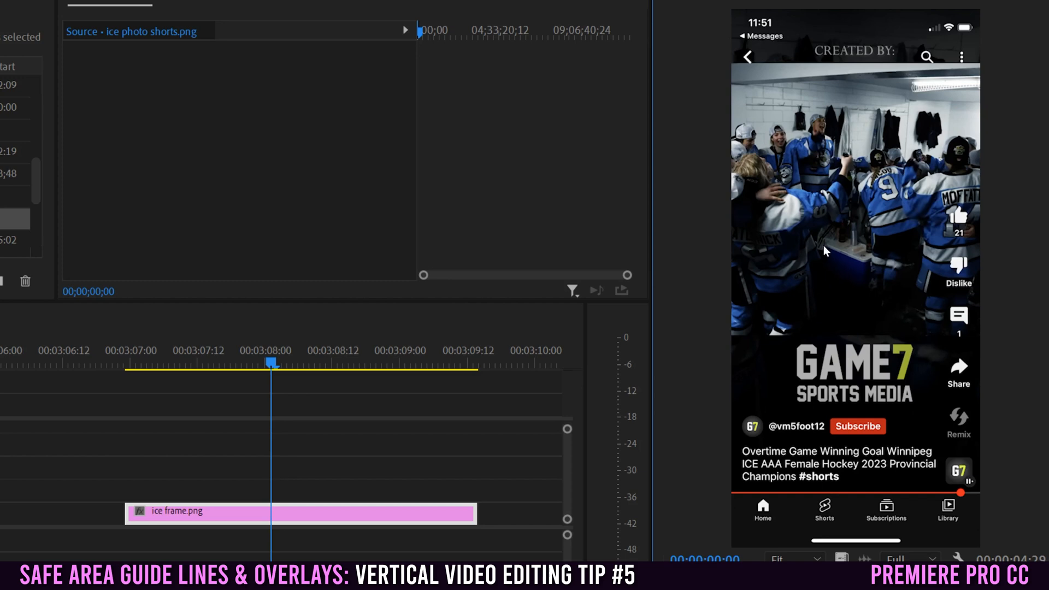
mouse_move(973, 88)
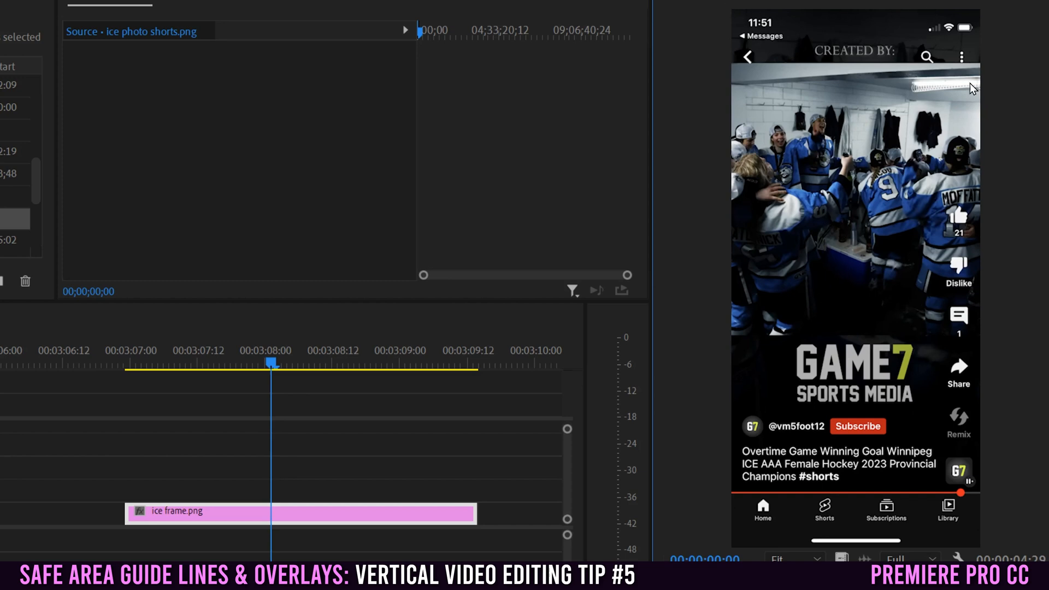
mouse_move(210, 518)
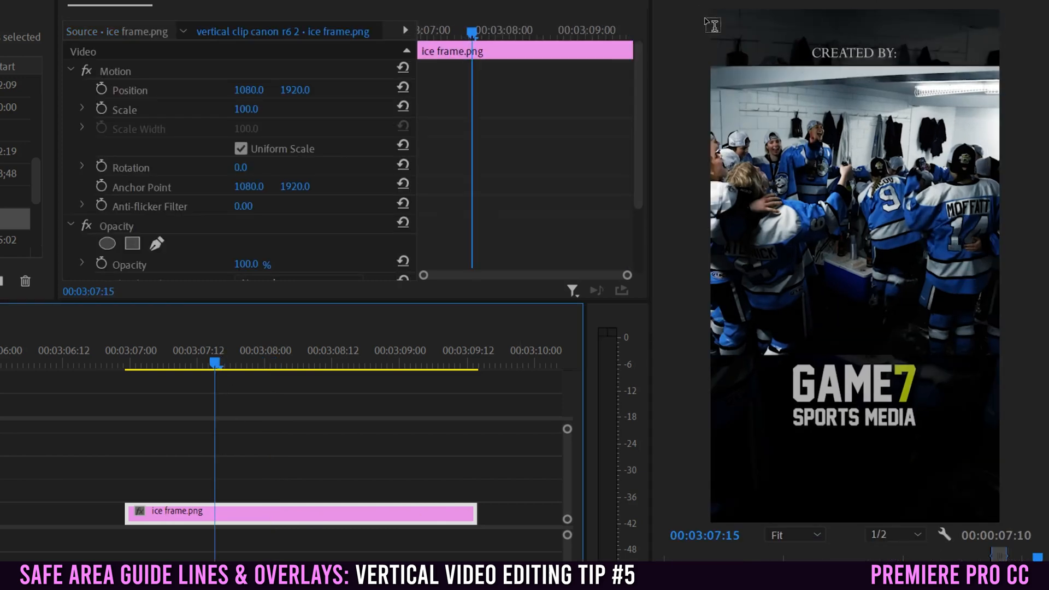
mouse_move(989, 343)
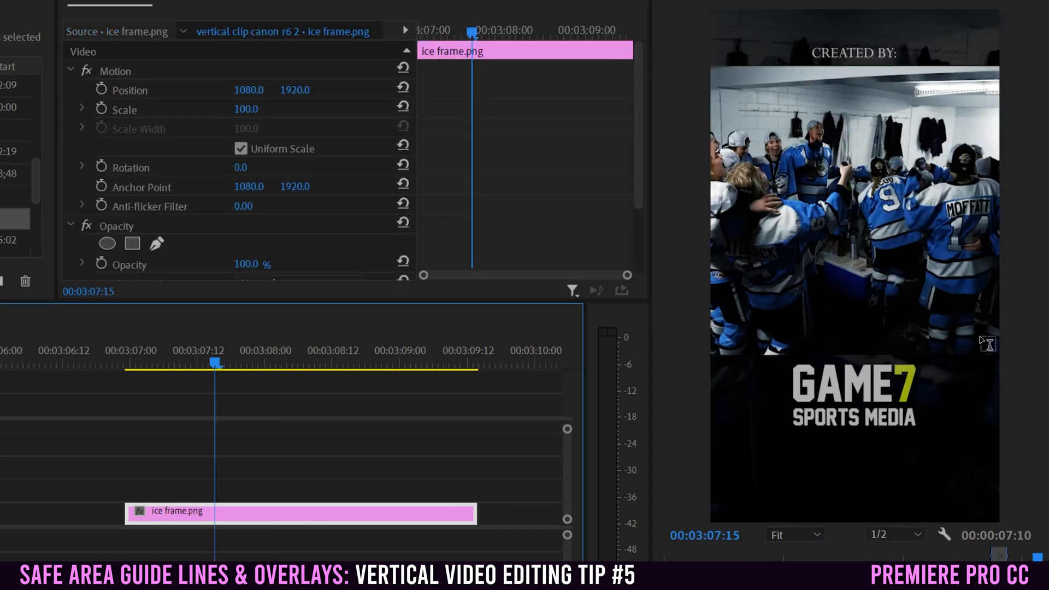
mouse_move(859, 355)
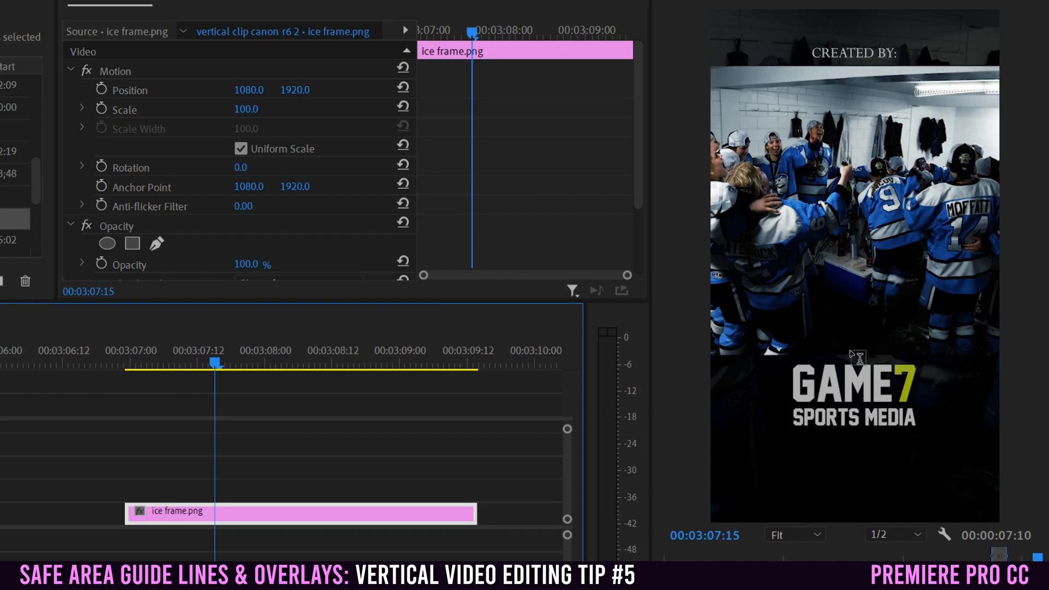
mouse_move(1010, 432)
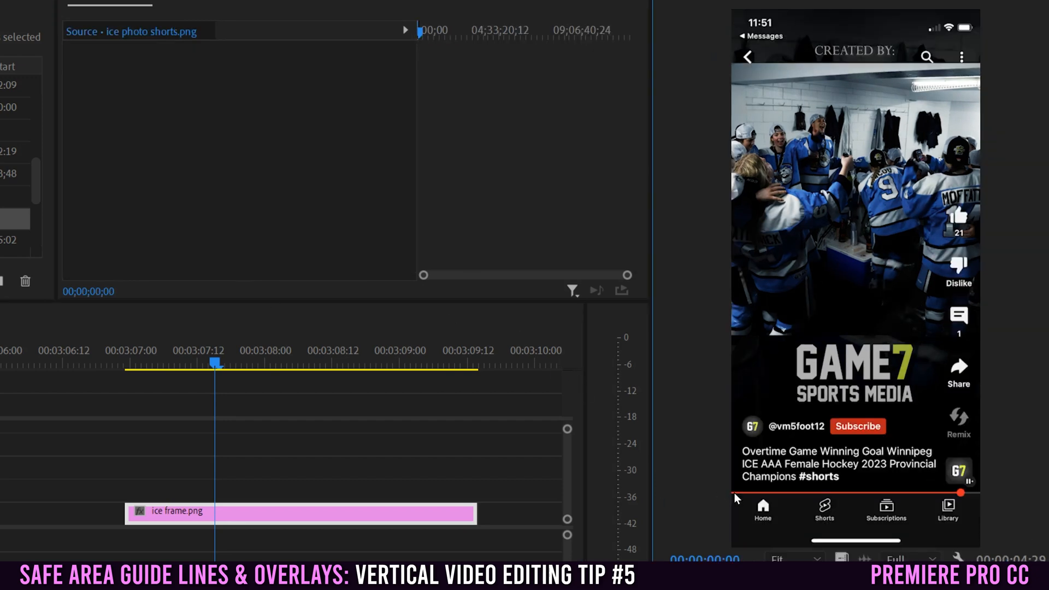
mouse_move(737, 8)
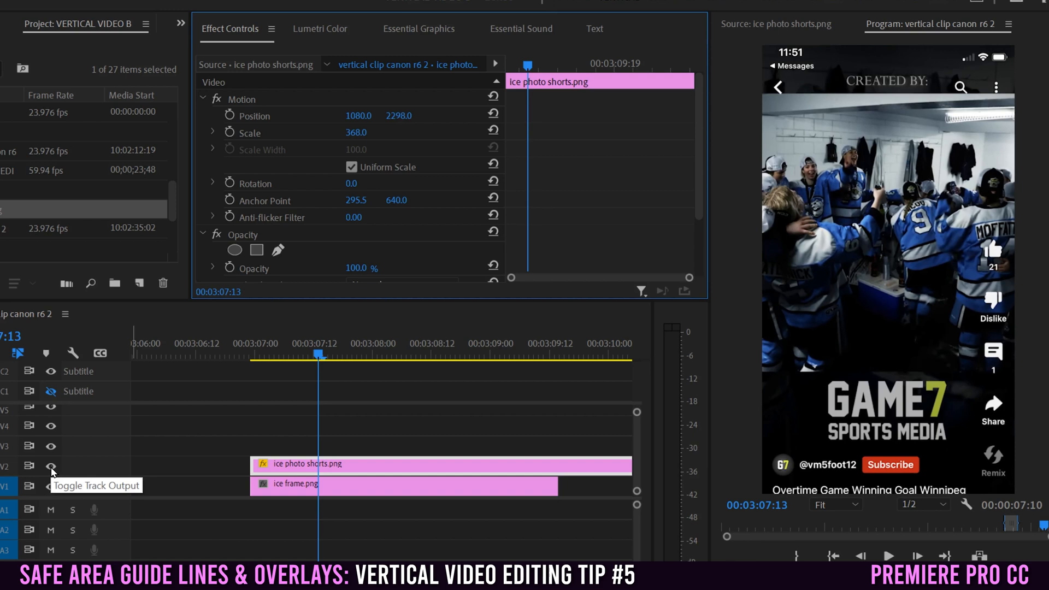
Step: Select ice photo shorts.png, scale it to 334 and lower its opacity to 64%
left_click(51, 467)
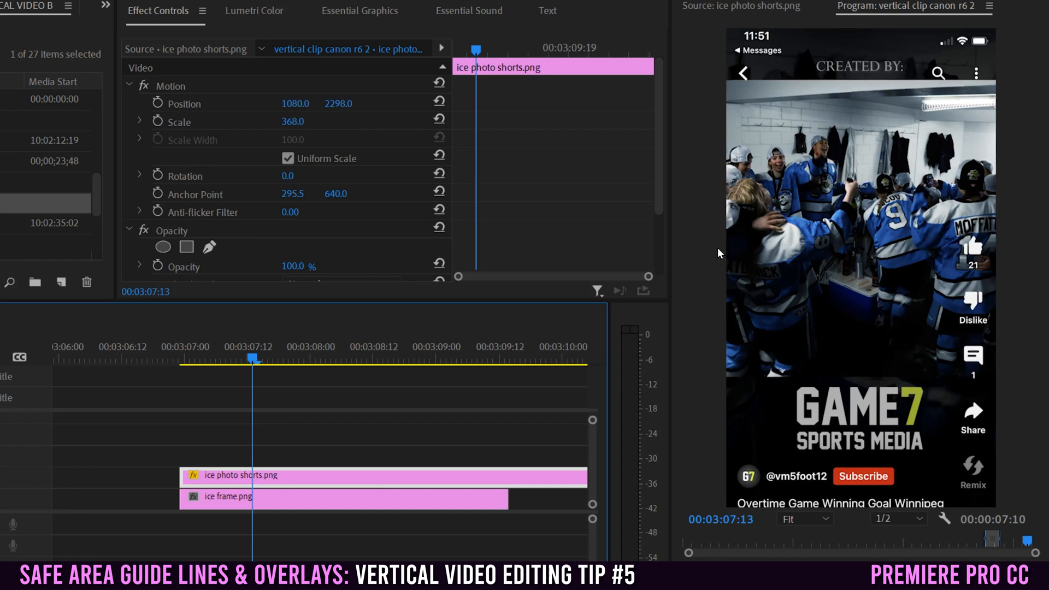
mouse_move(690, 263)
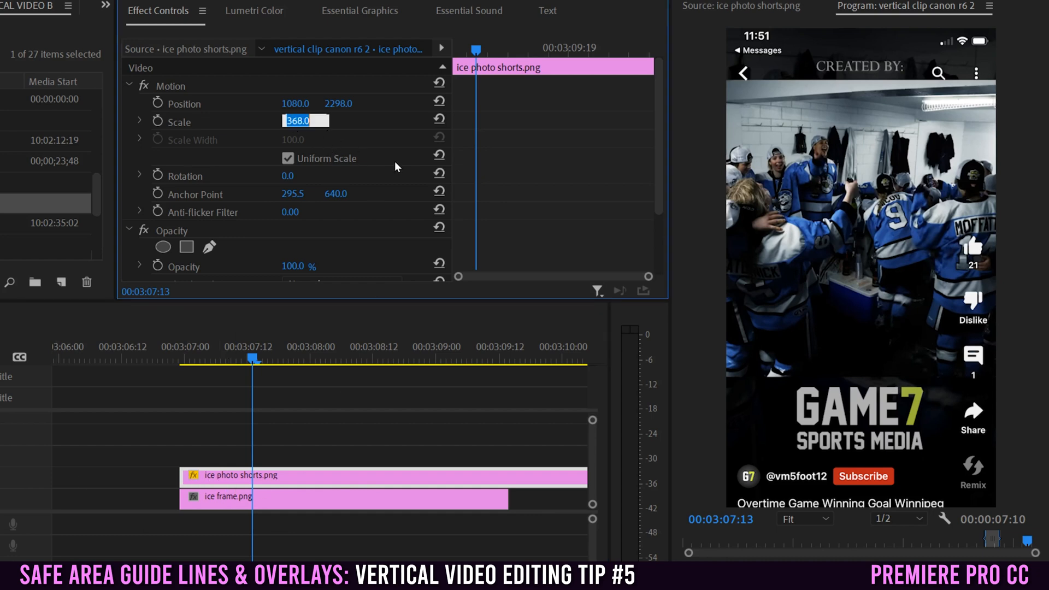
type("334")
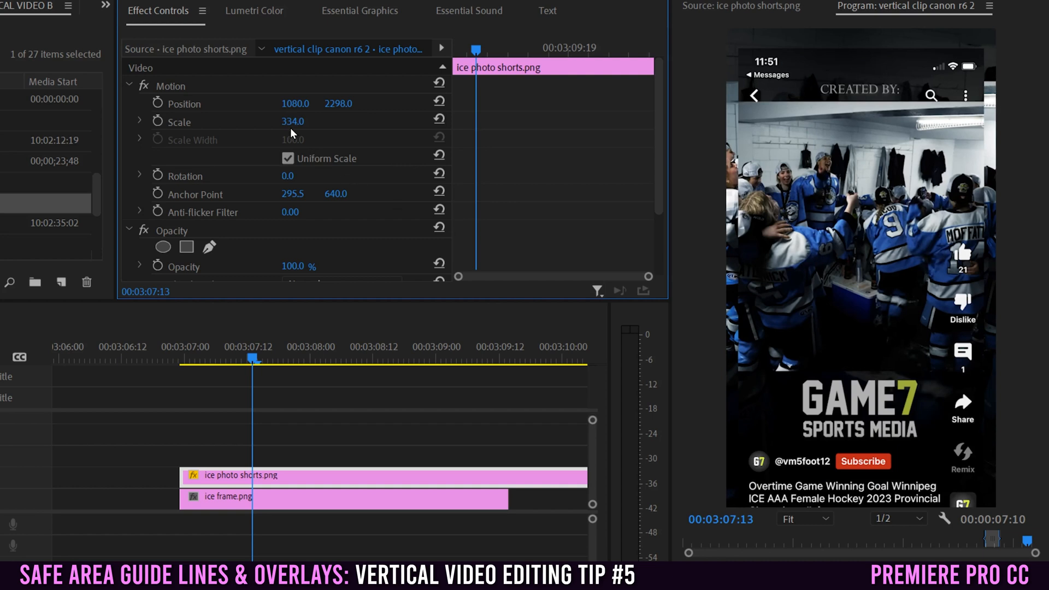
mouse_move(360, 120)
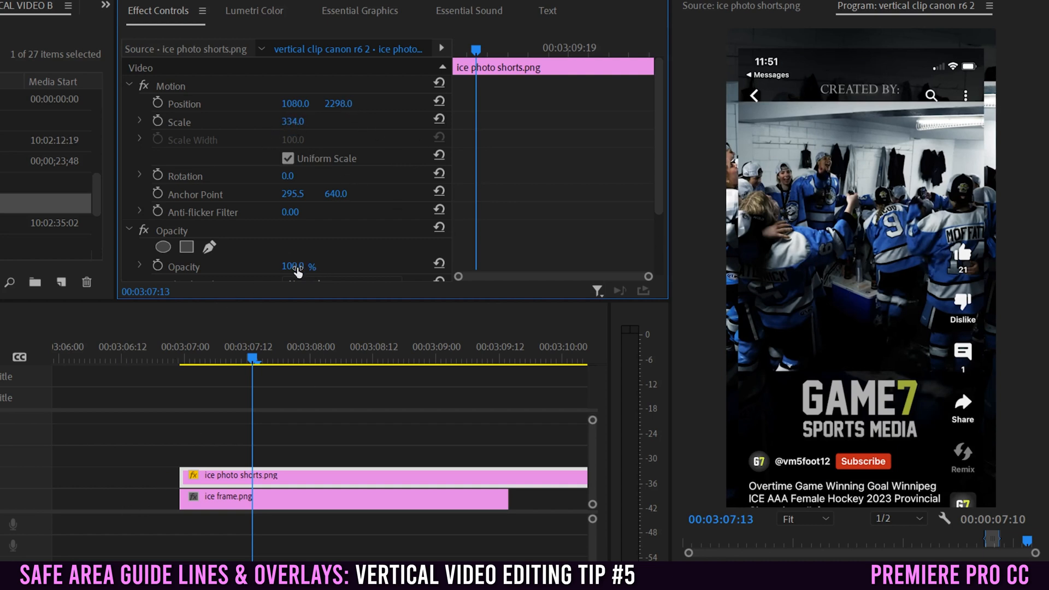
left_click_drag(294, 265, 281, 266)
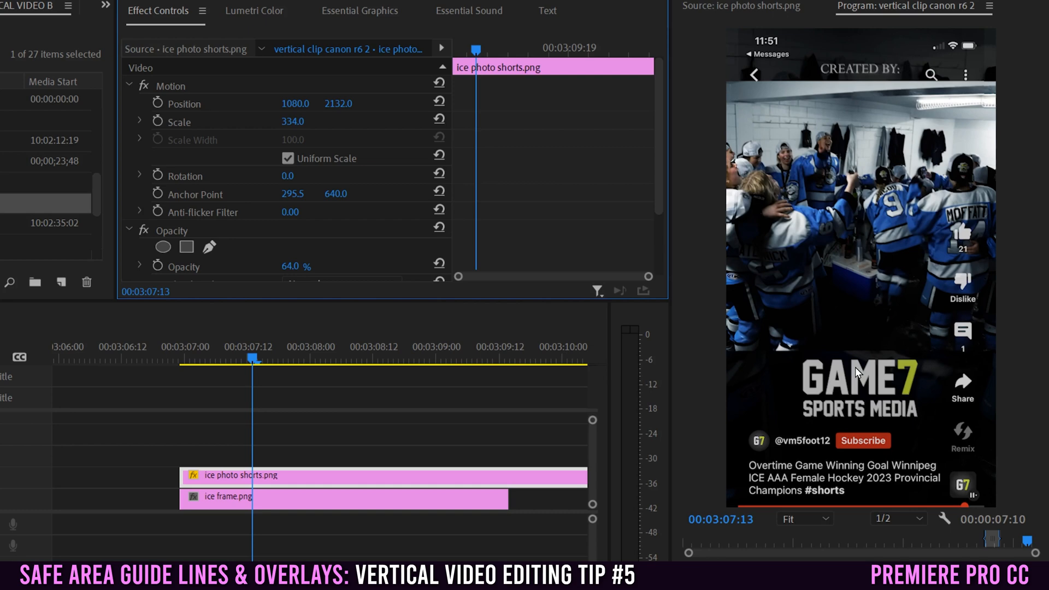
mouse_move(797, 246)
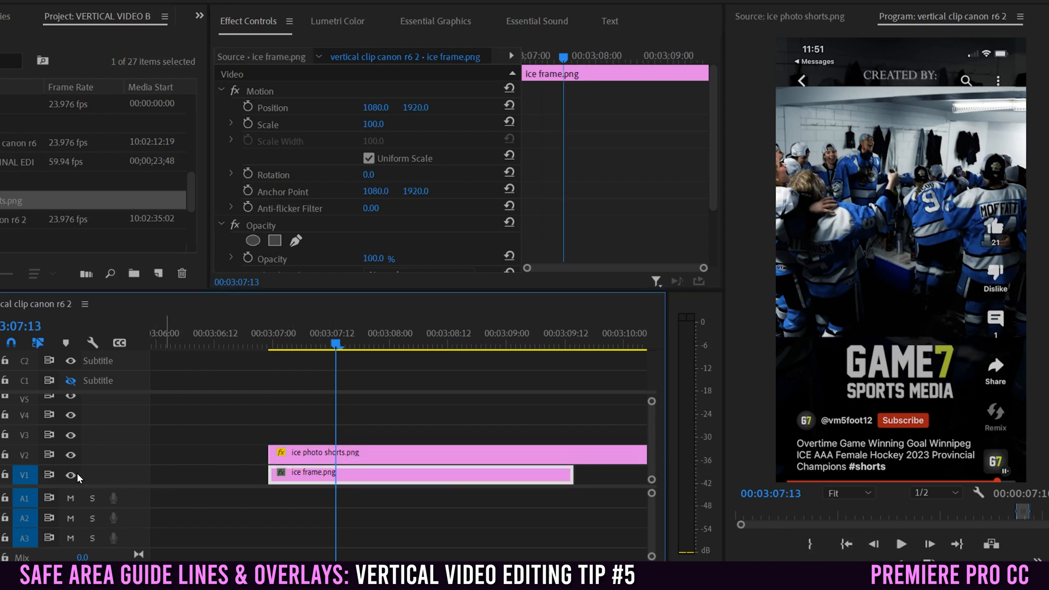
Step: Turn off V1 track output so the ice frame no longer shows in the preview
left_click(70, 475)
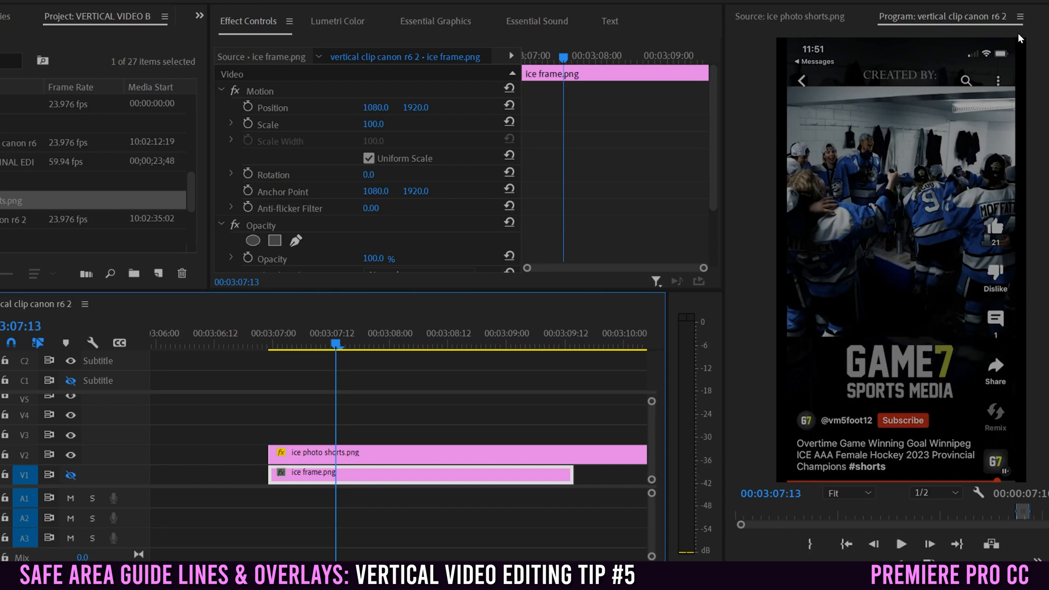
mouse_move(1045, 460)
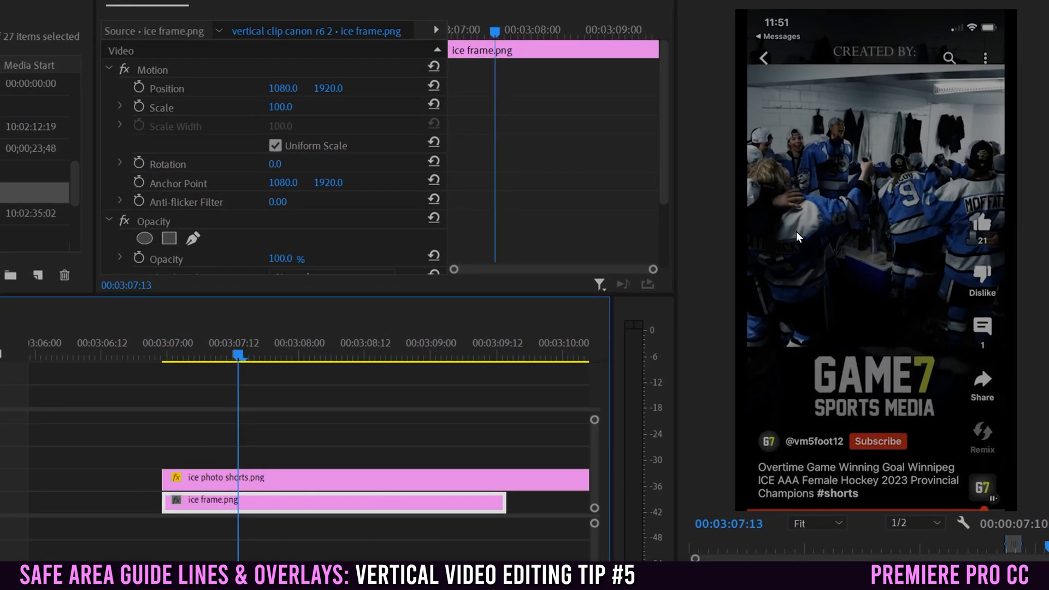
mouse_move(962, 527)
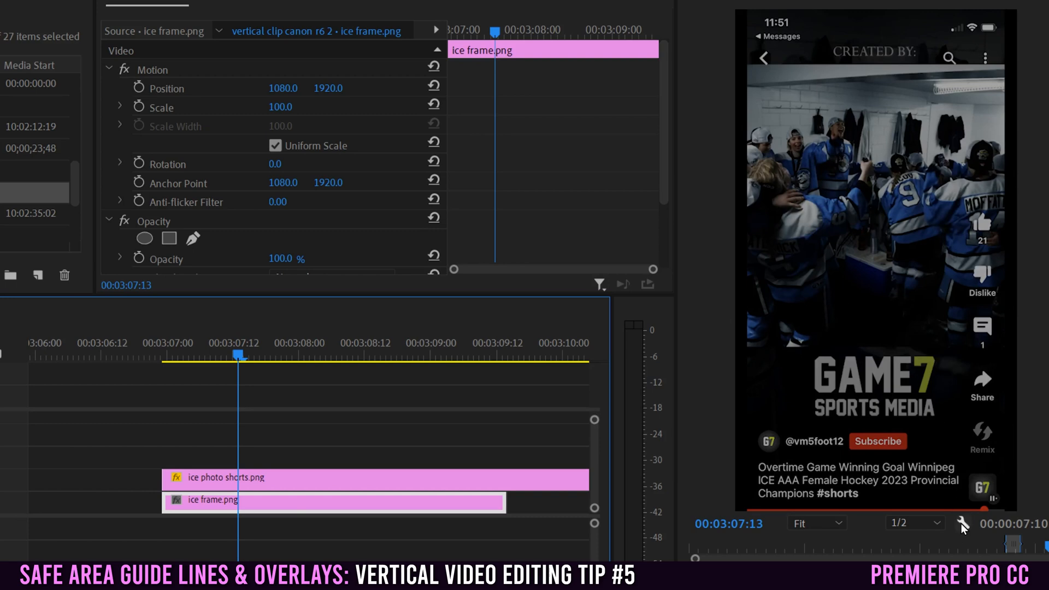
Step: Show rulers in the Program Monitor and drag guides to the Shorts safe-area edges
left_click(960, 524)
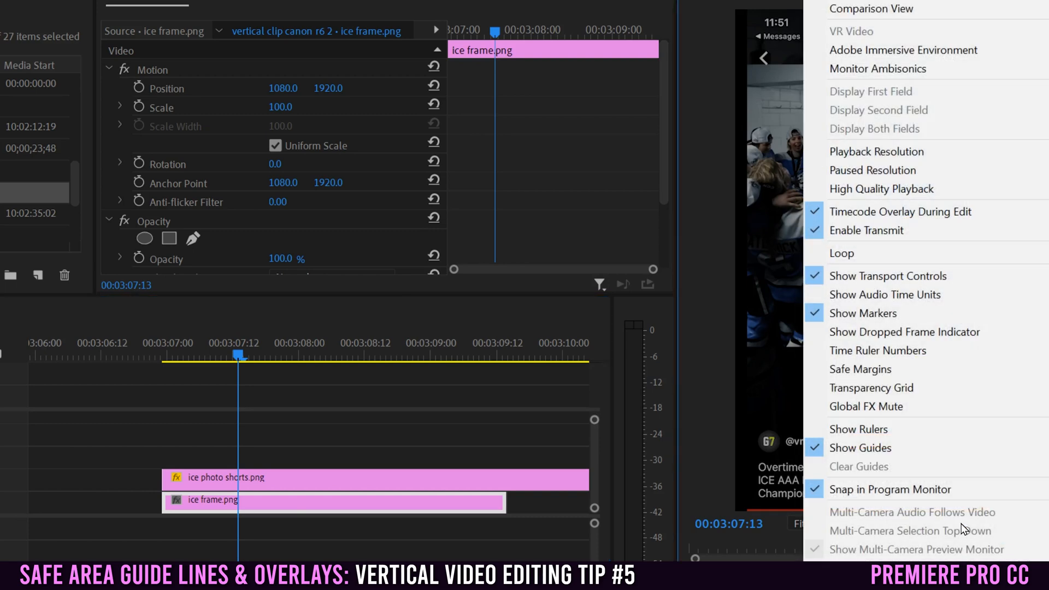
mouse_move(880, 436)
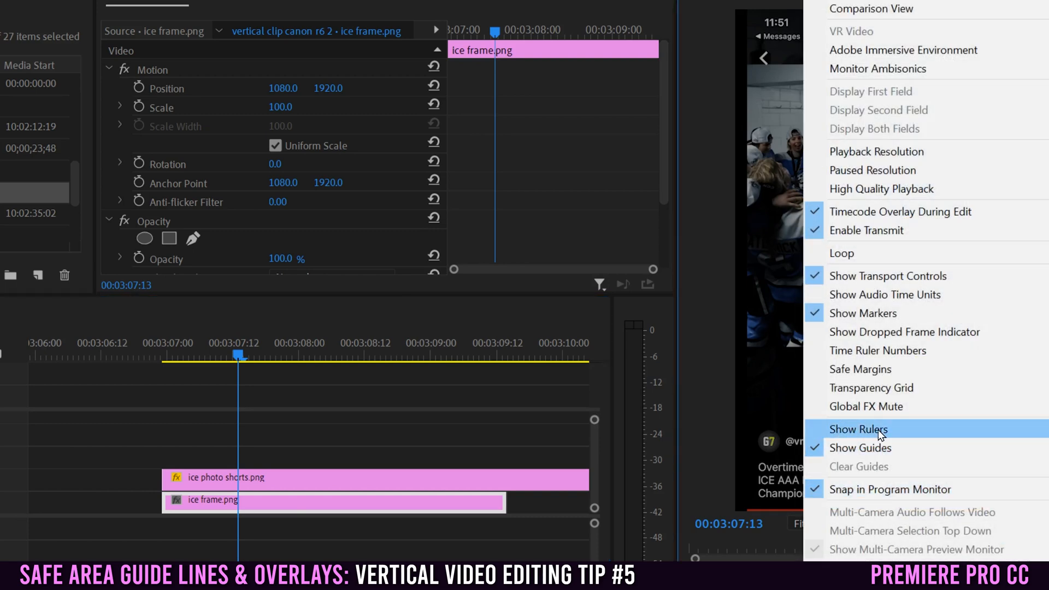
left_click(860, 429)
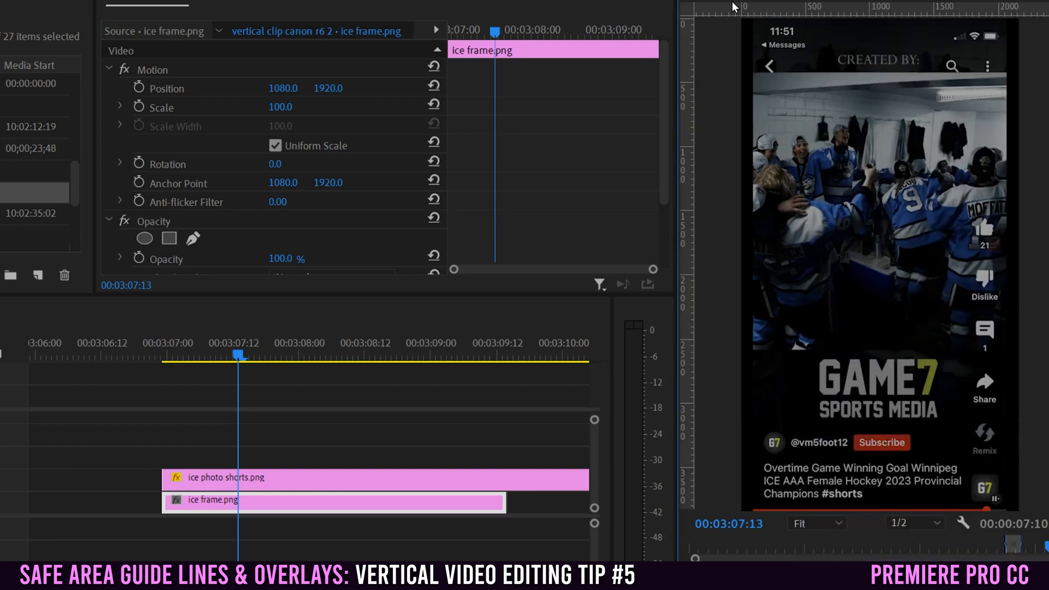
mouse_move(686, 350)
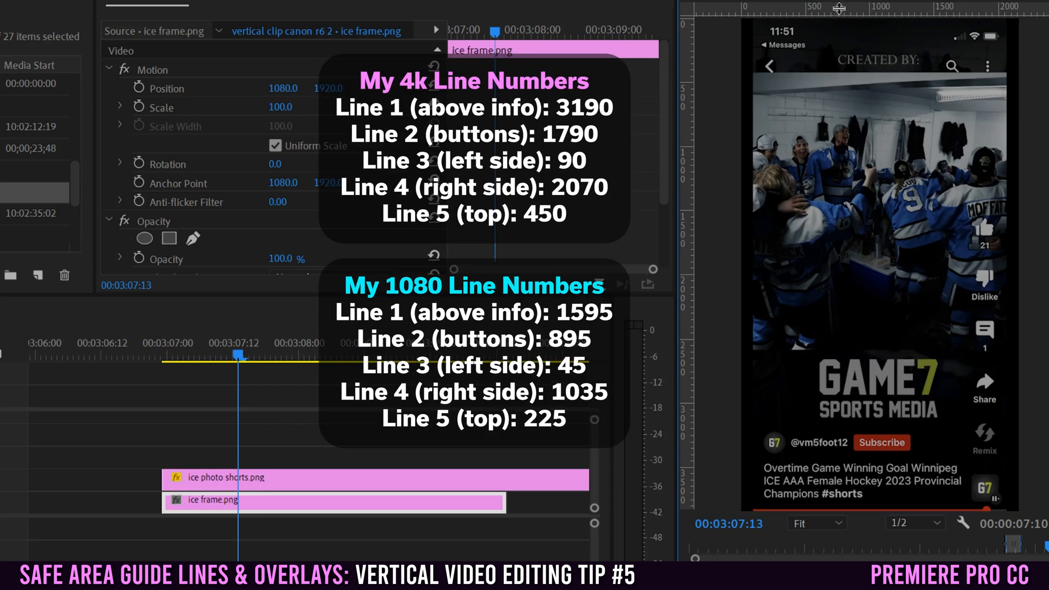
left_click_drag(840, 8, 851, 293)
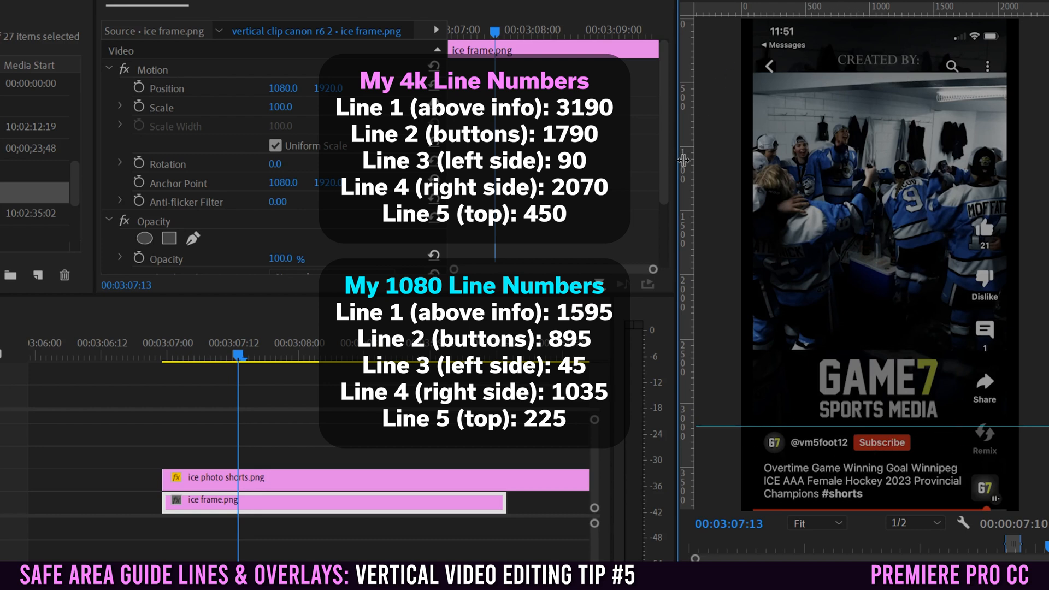
left_click_drag(682, 160, 958, 170)
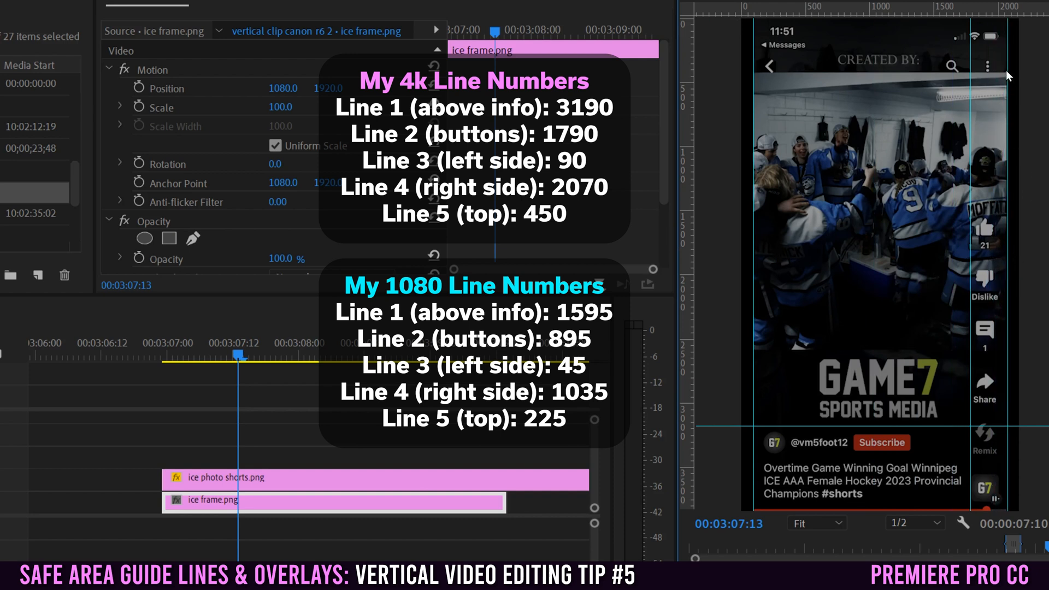
mouse_move(997, 195)
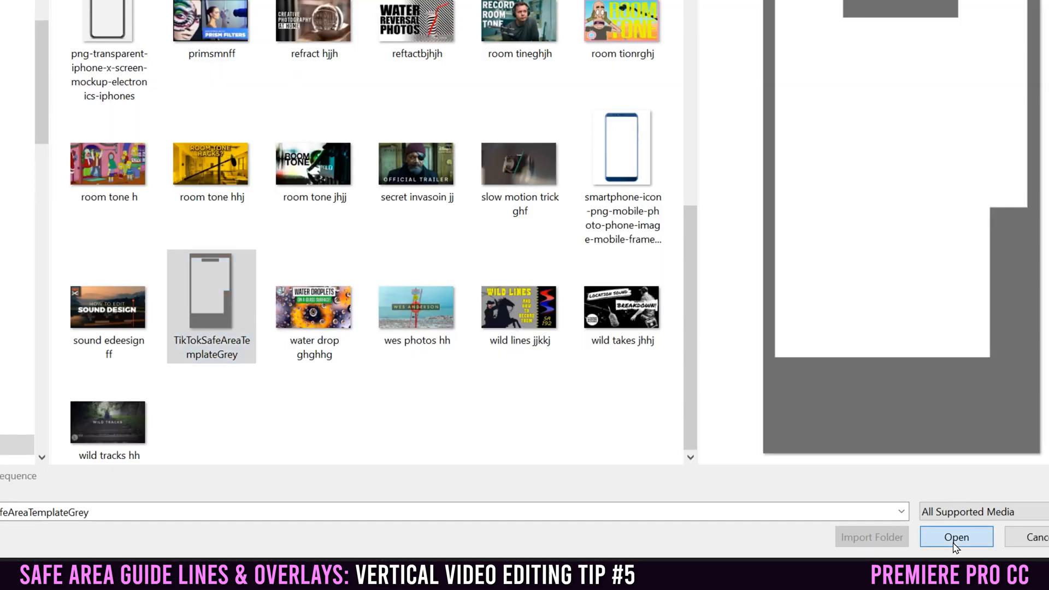
Step: Import TikTokSafeAreaTemplateGrey onto V2 and Set to Frame Size so it fills the frame
left_click(956, 538)
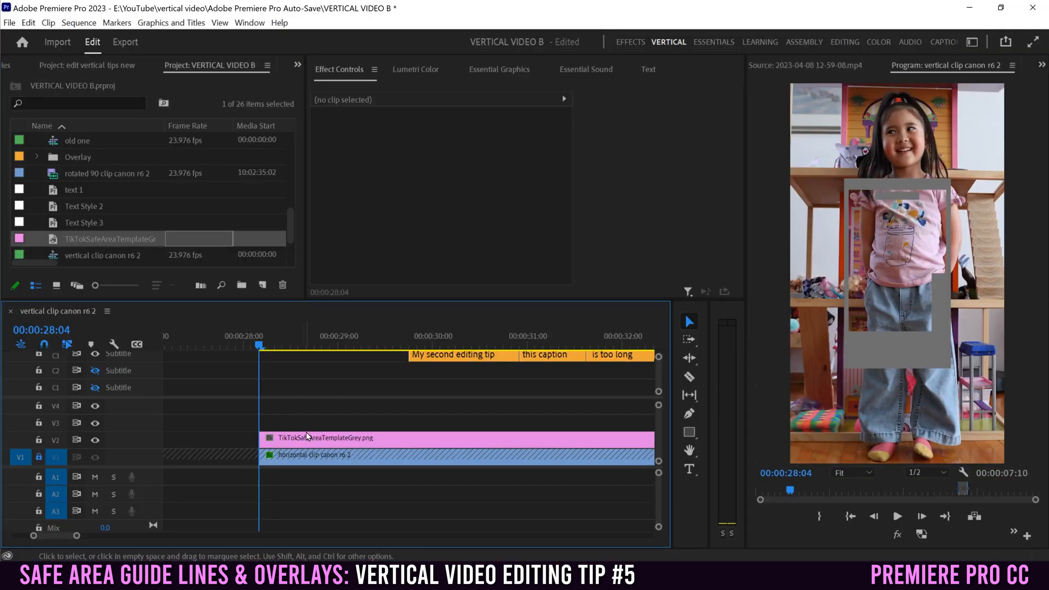
right_click(314, 437)
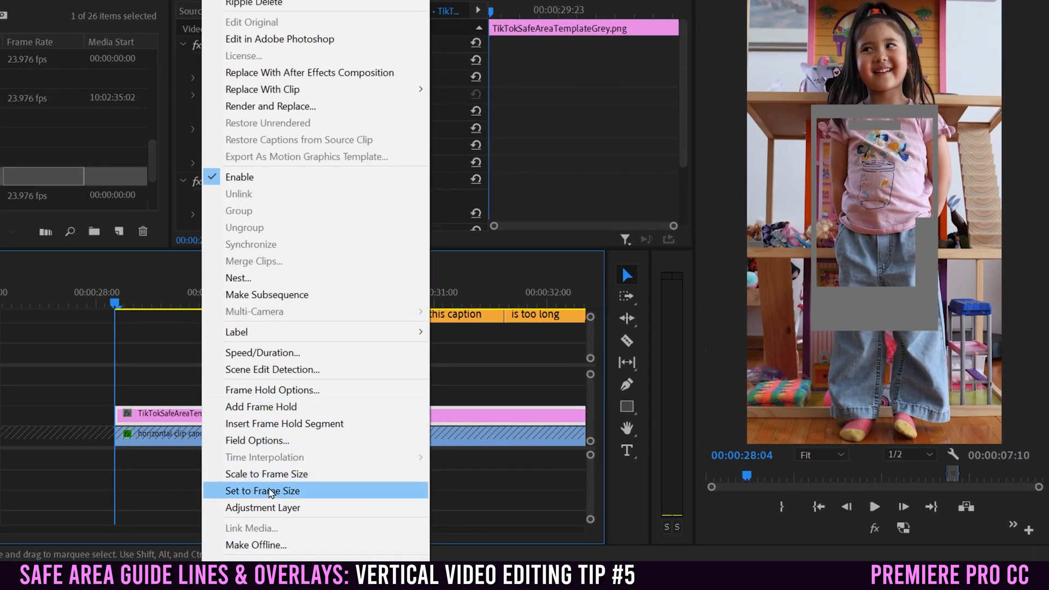
left_click(262, 491)
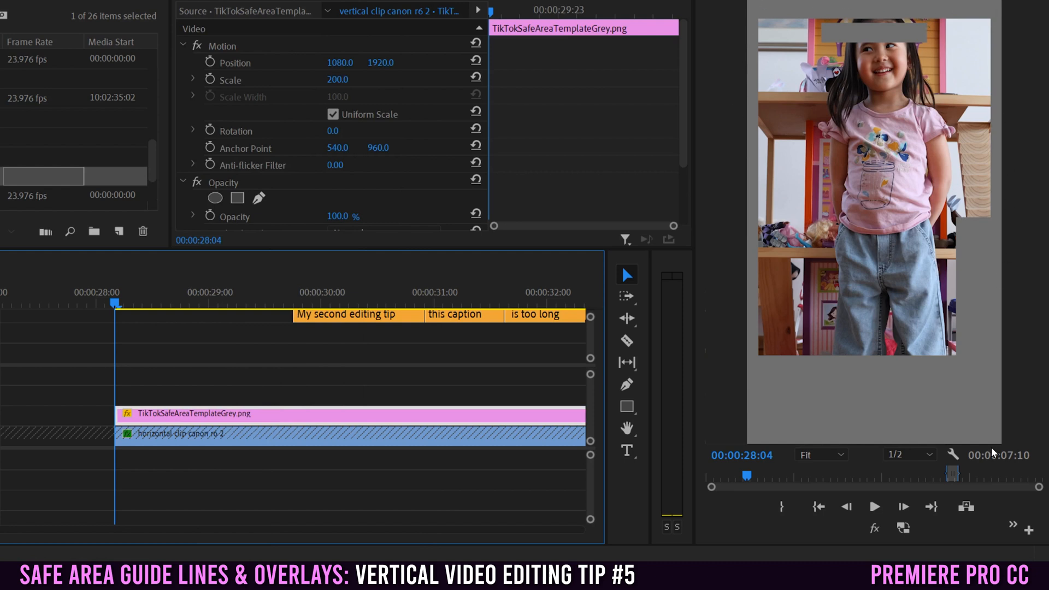
mouse_move(946, 130)
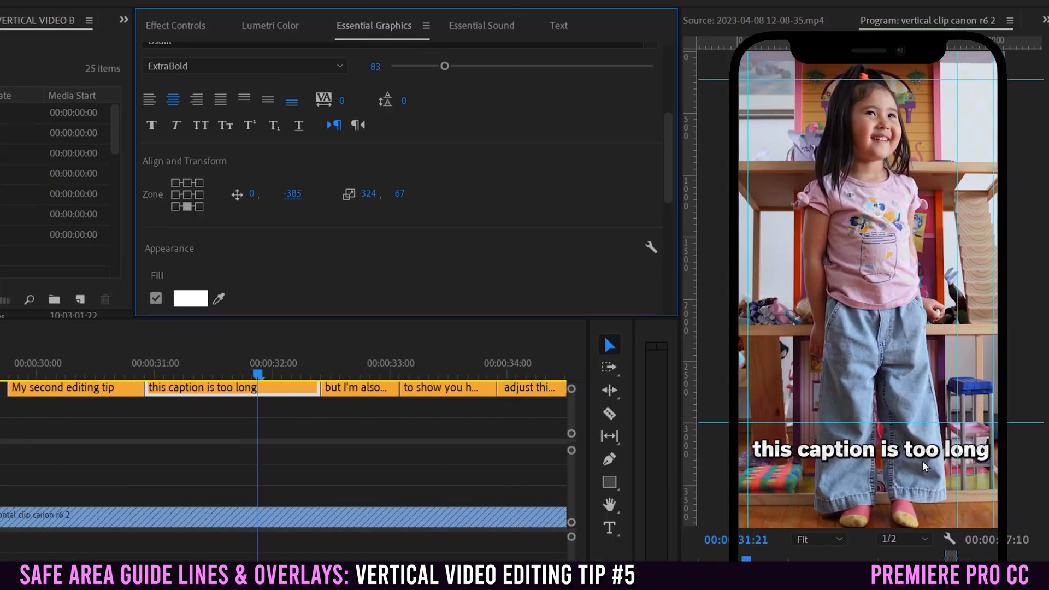
mouse_move(782, 417)
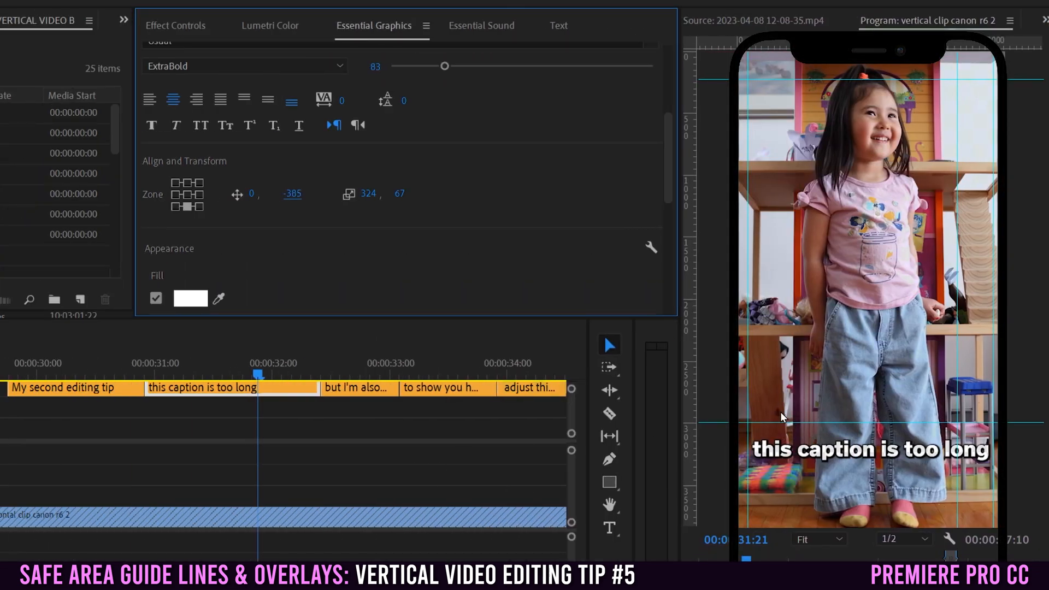
mouse_move(889, 415)
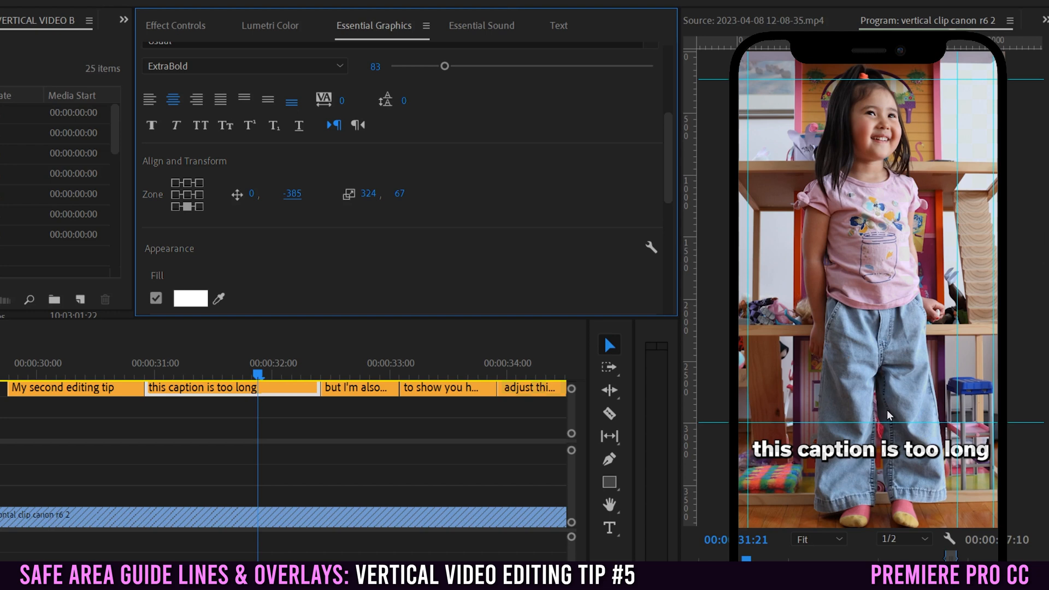
mouse_move(861, 458)
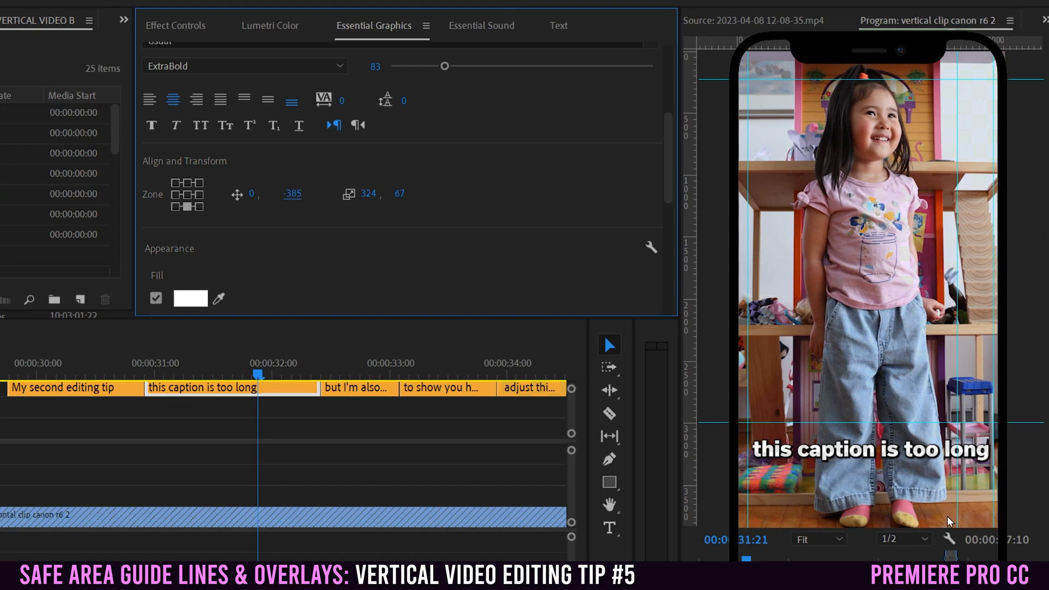
mouse_move(767, 422)
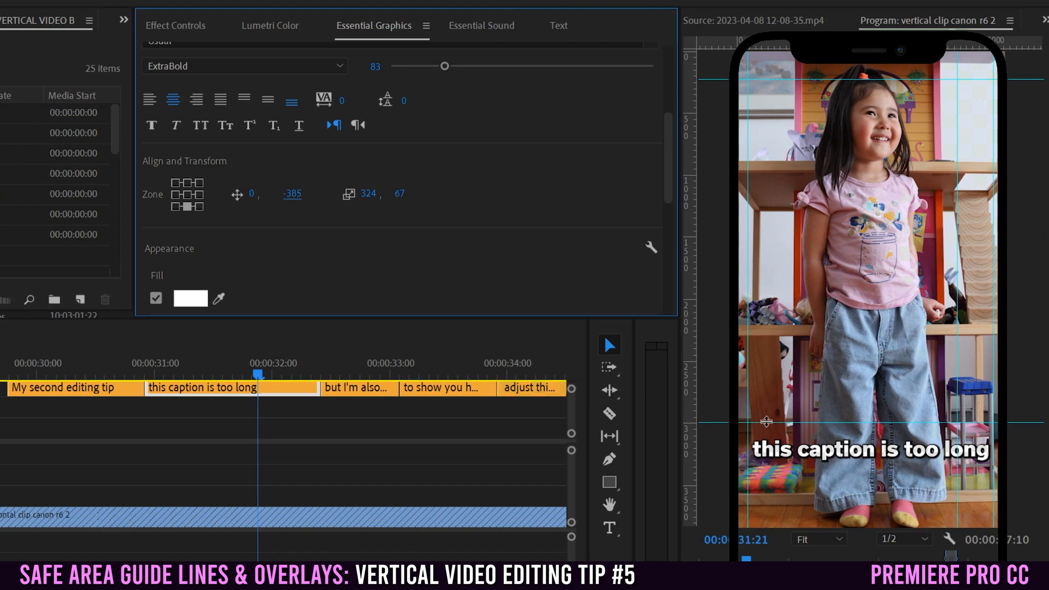
mouse_move(365, 234)
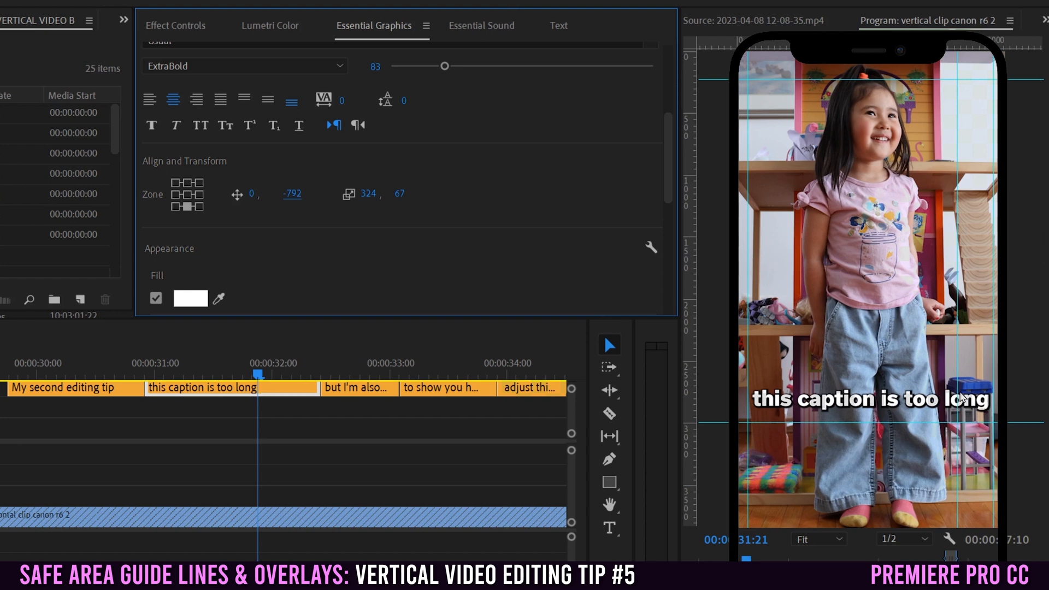
mouse_move(970, 405)
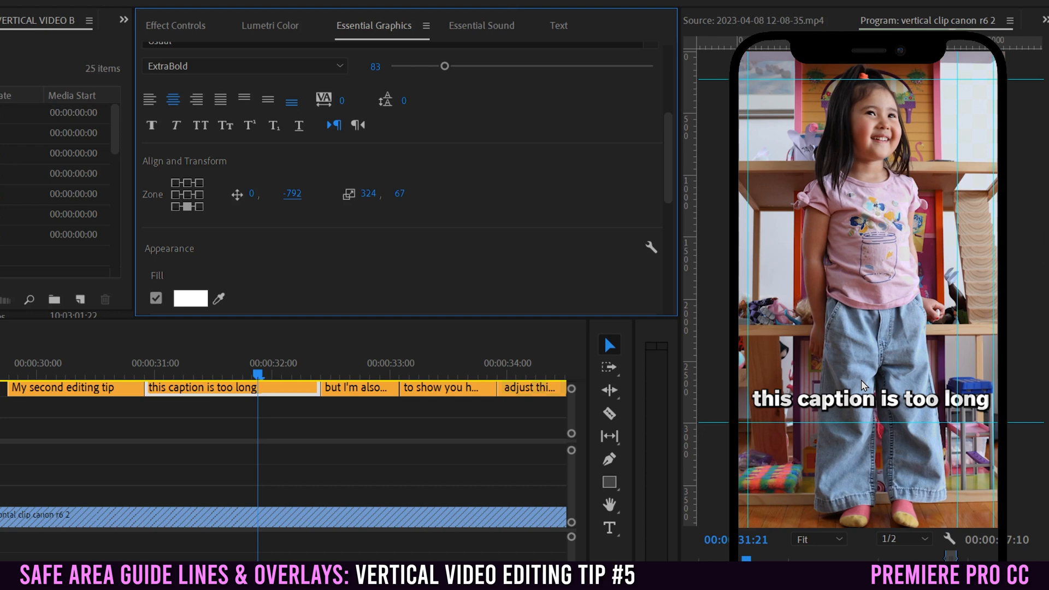
mouse_move(654, 192)
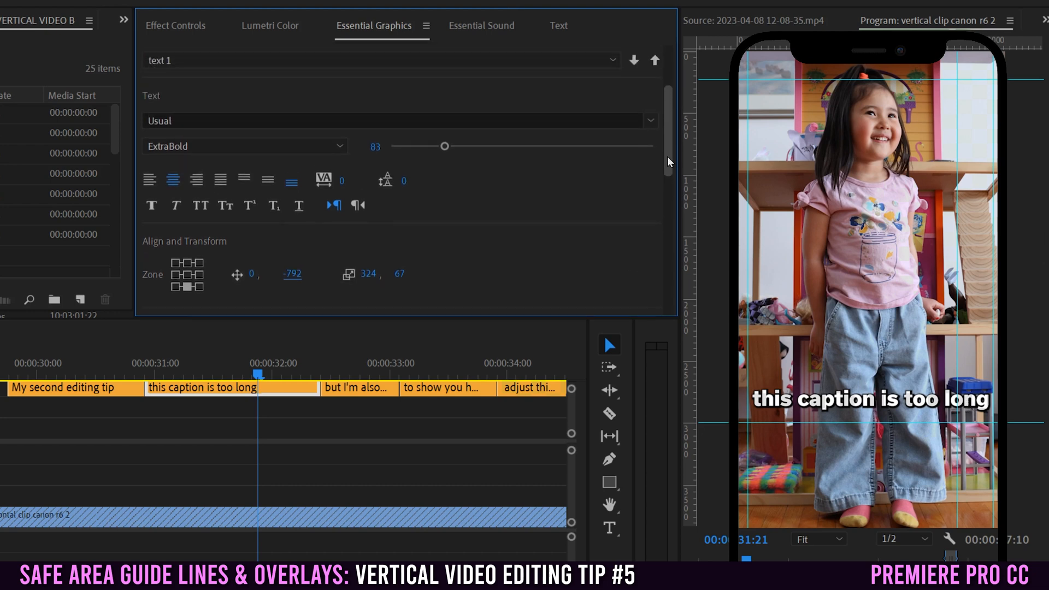
left_click_drag(444, 145, 441, 159)
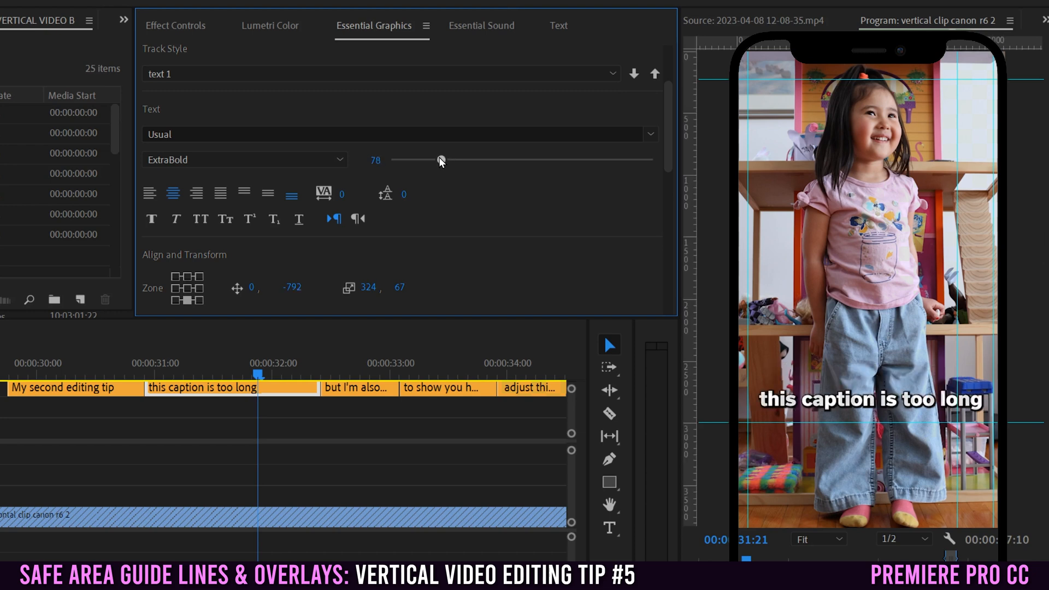
left_click_drag(441, 160, 425, 160)
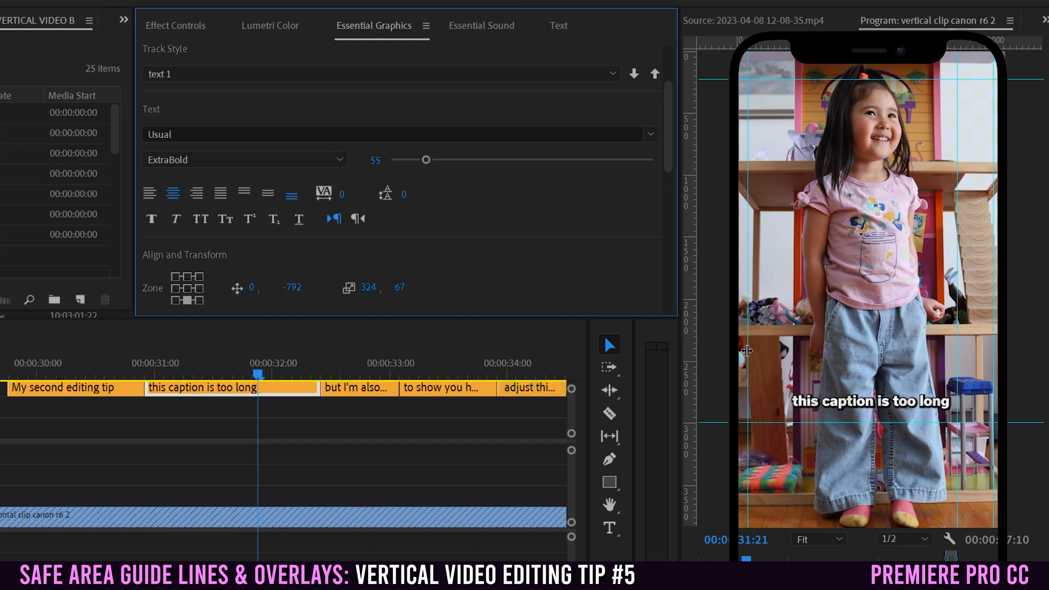
left_click_drag(425, 160, 445, 160)
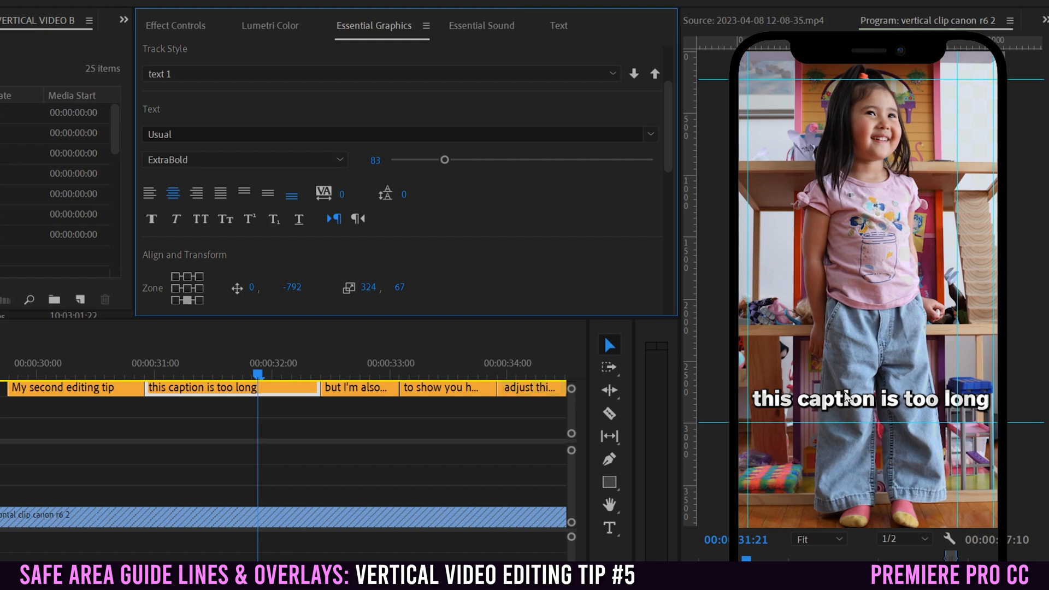
mouse_move(857, 410)
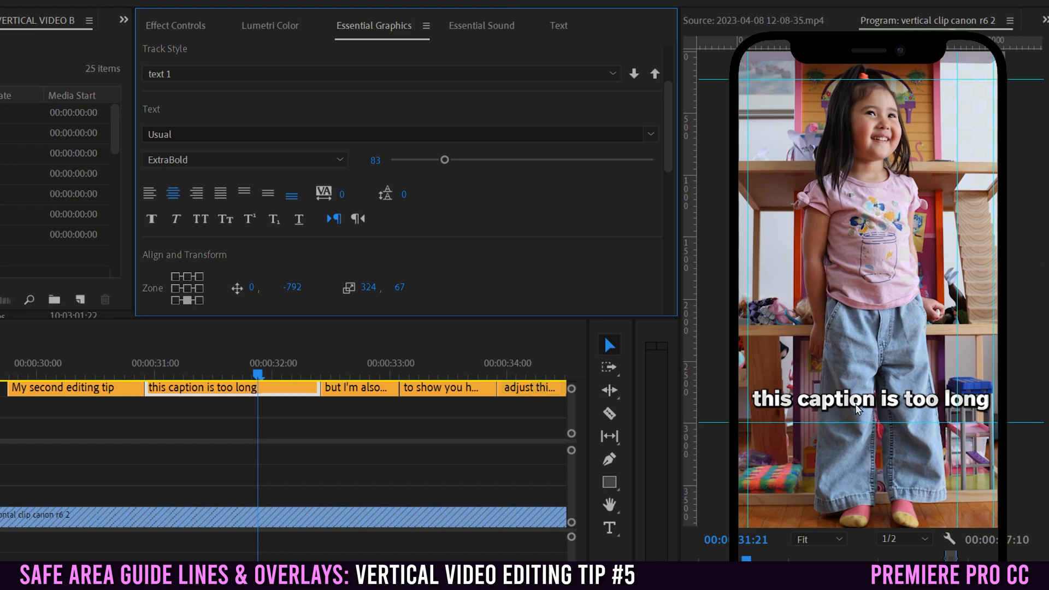
left_click(857, 410)
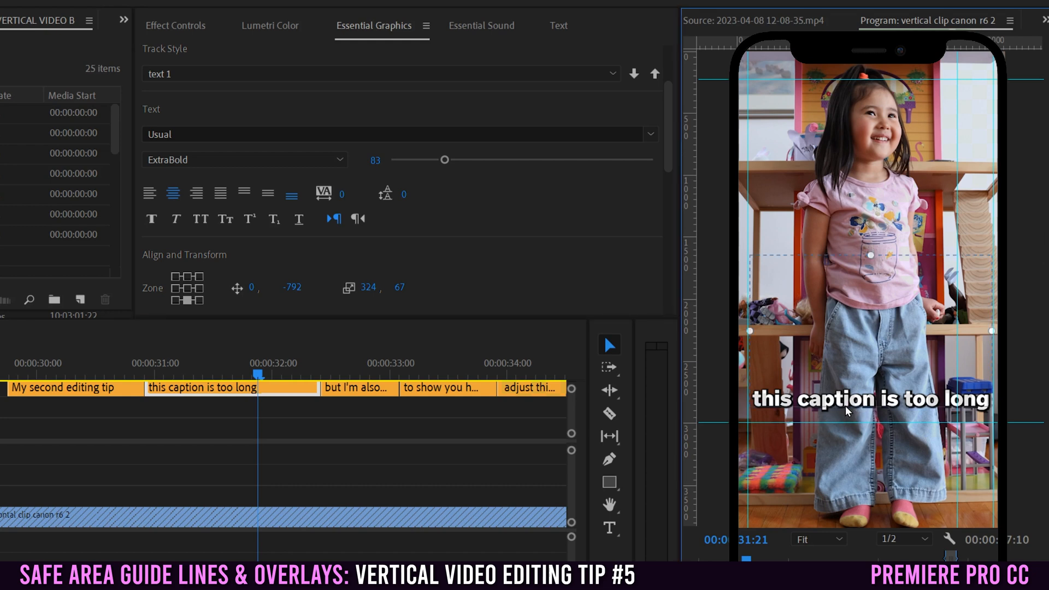
left_click(609, 527)
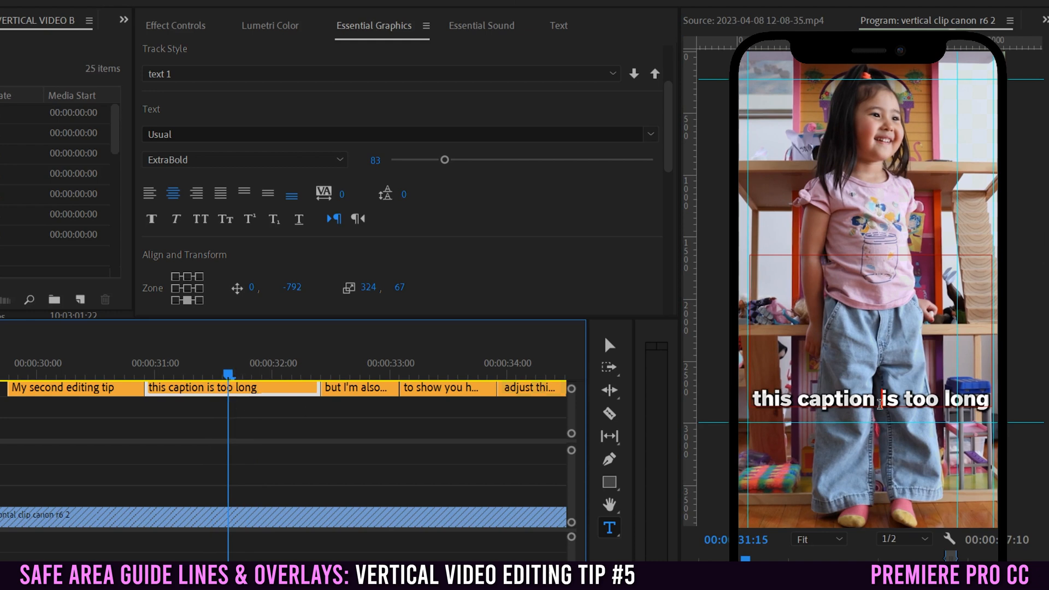
mouse_move(920, 384)
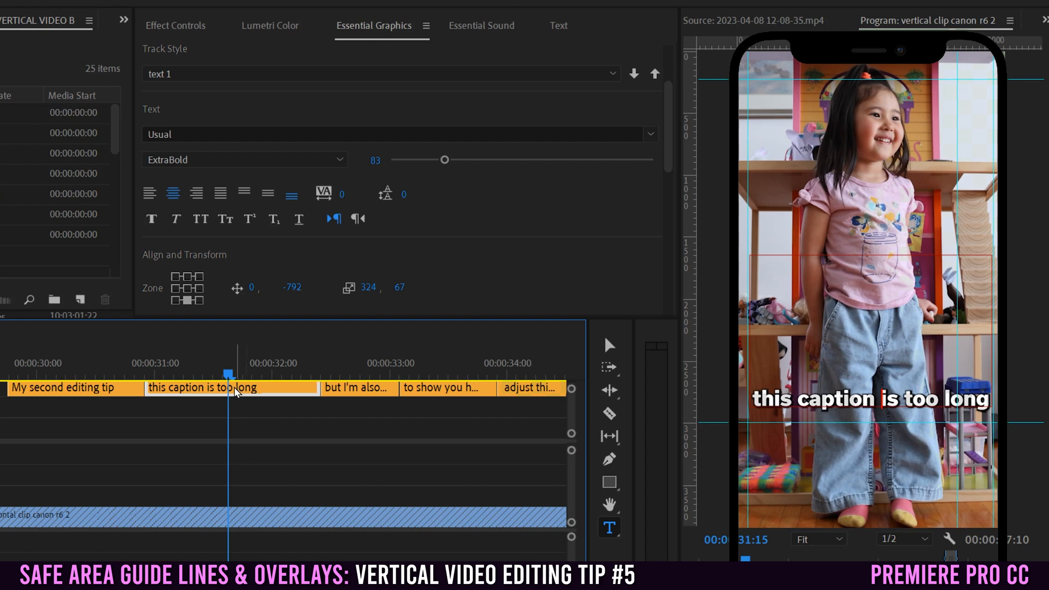
Step: Arm the Razor tool to cut the long caption clip into shorter pieces
left_click(609, 414)
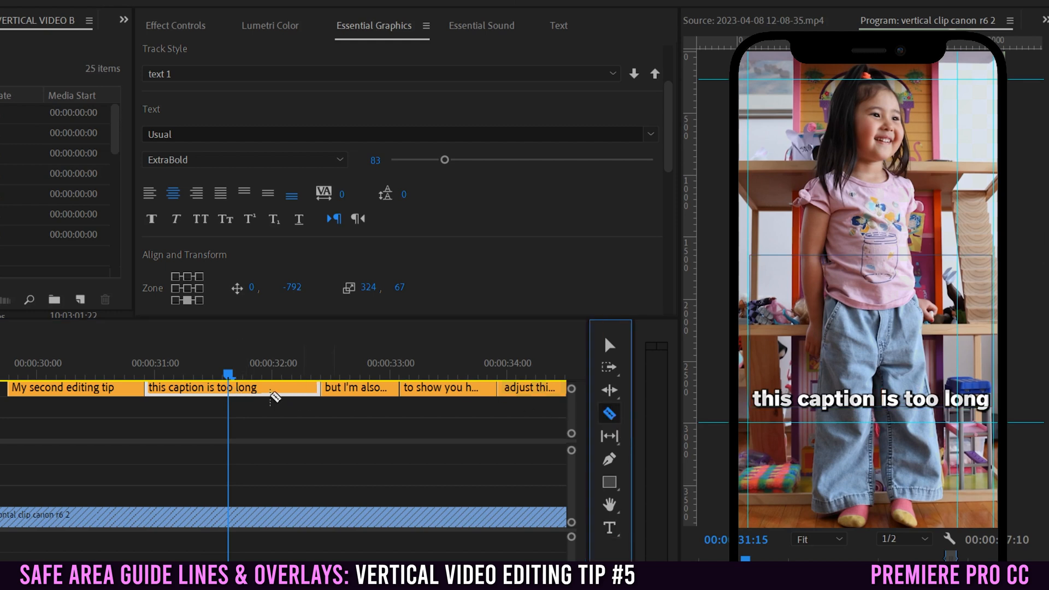